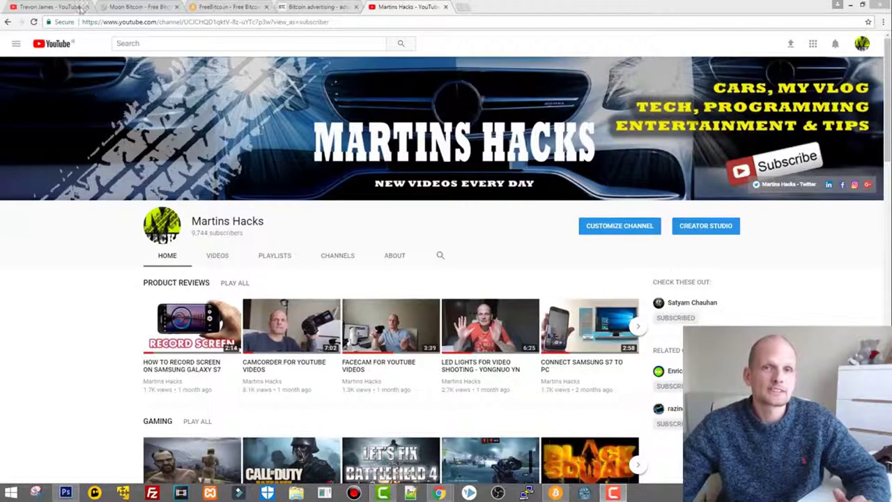
Step: Switch to the Moon Bitcoin tab and scroll through the faucet's welcome and sign-in page
click(139, 7)
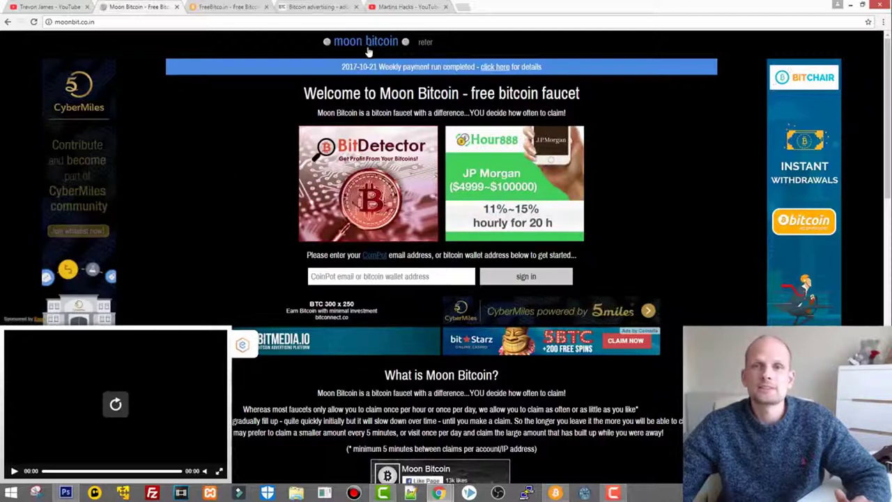
scroll(down, 3)
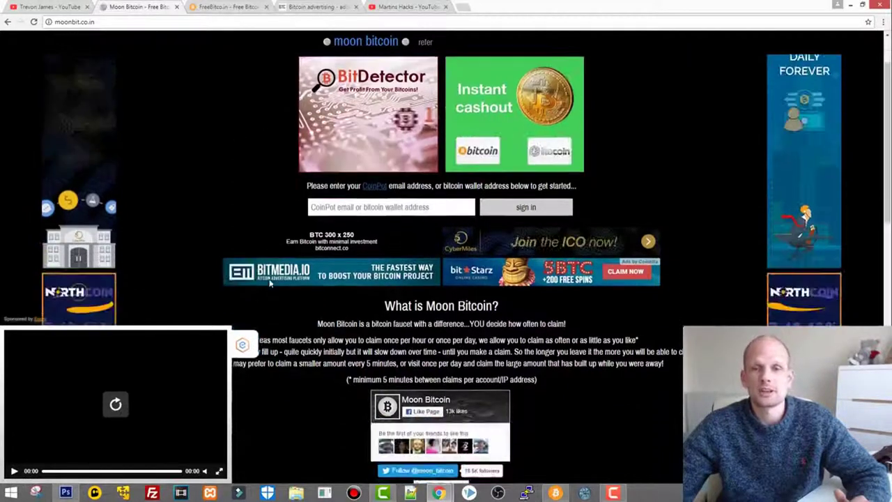
scroll(down, 3)
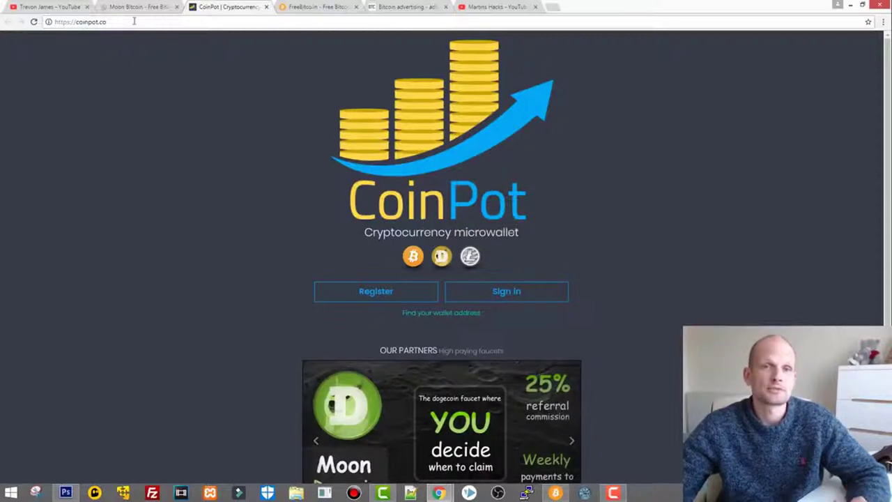
click(137, 7)
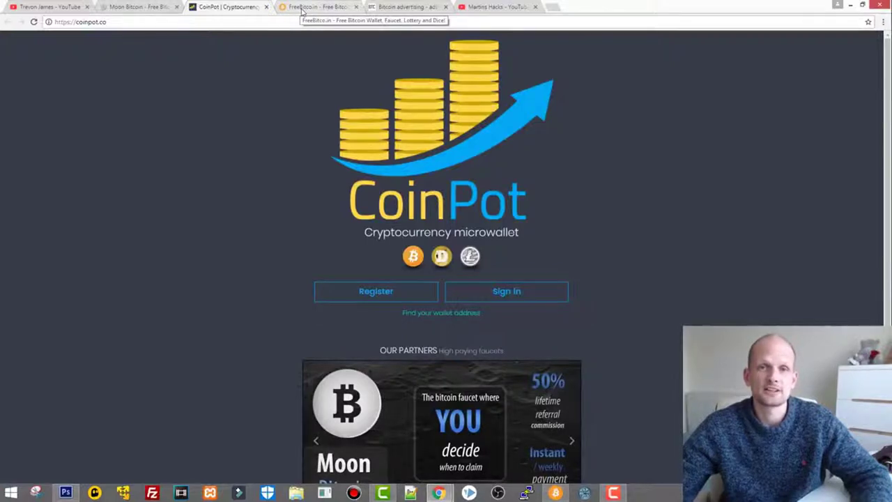
Step: Switch to the FreeBitco.in tab and scroll down to the lucky-number payout table and reCAPTCHA
click(319, 6)
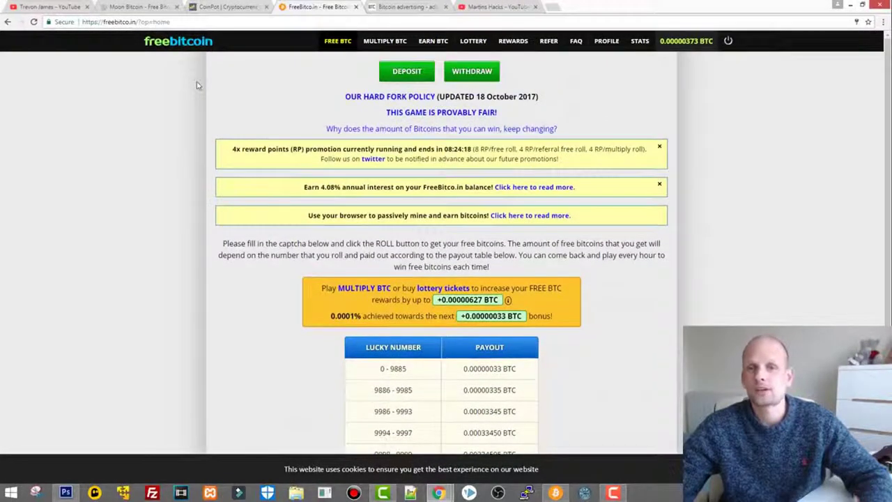
scroll(down, 3)
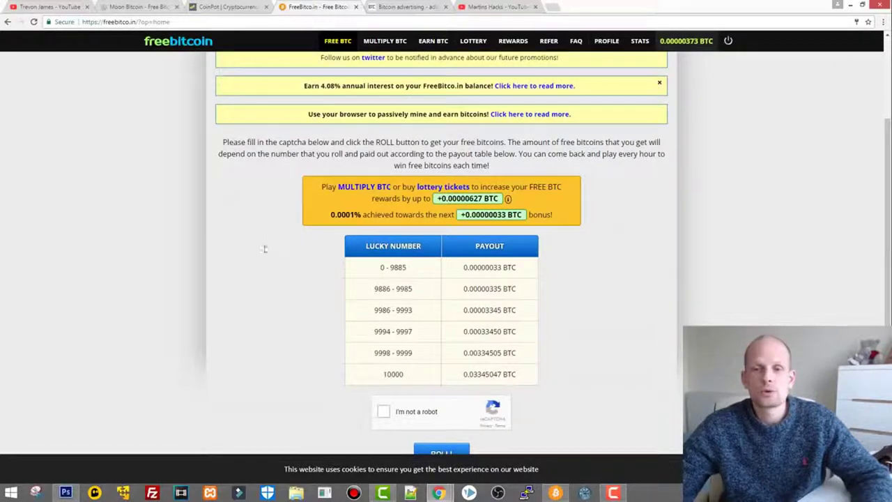
scroll(up, 3)
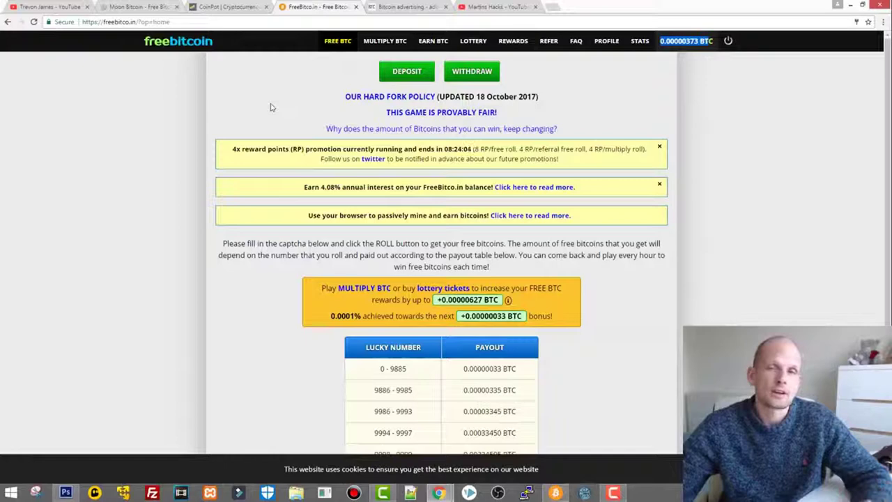
scroll(down, 3)
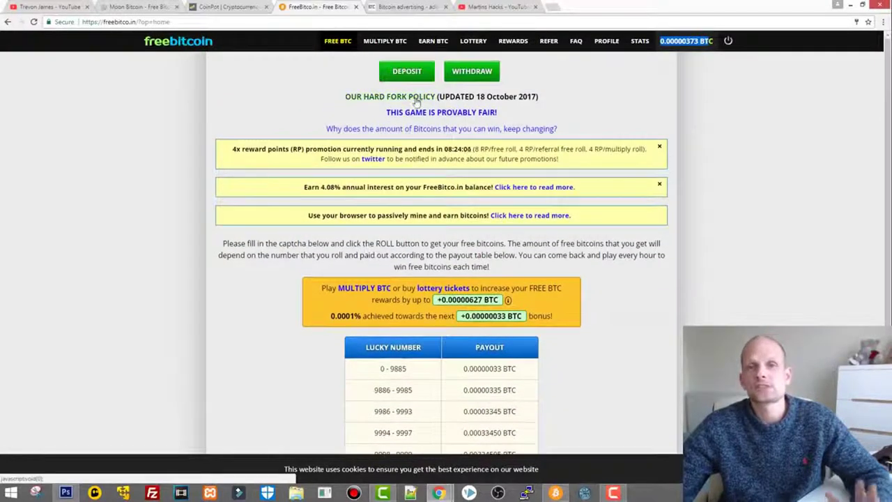
scroll(down, 3)
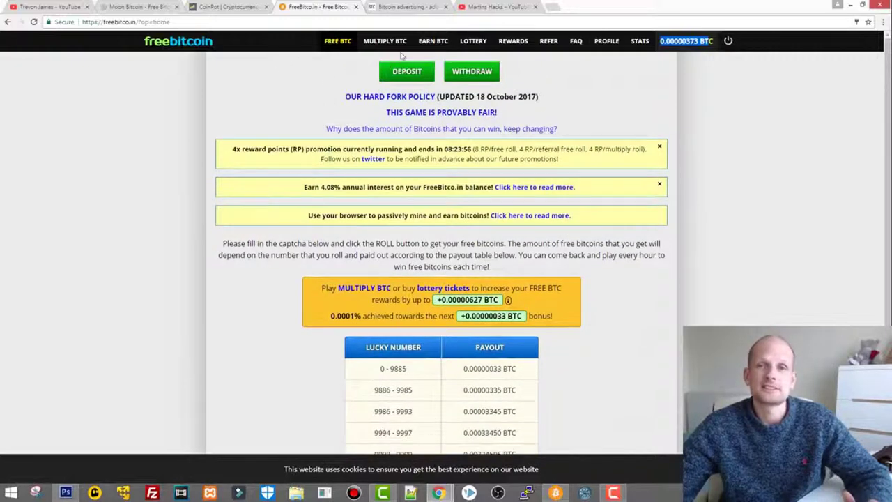
scroll(down, 3)
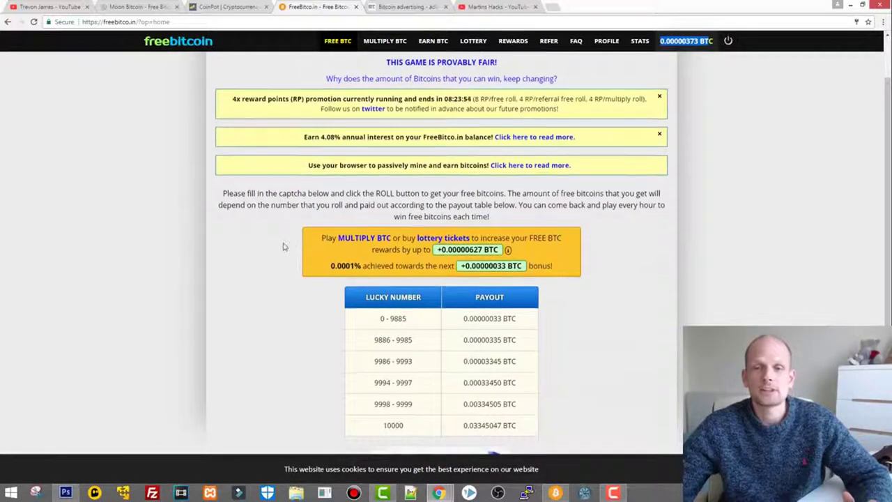
scroll(down, 3)
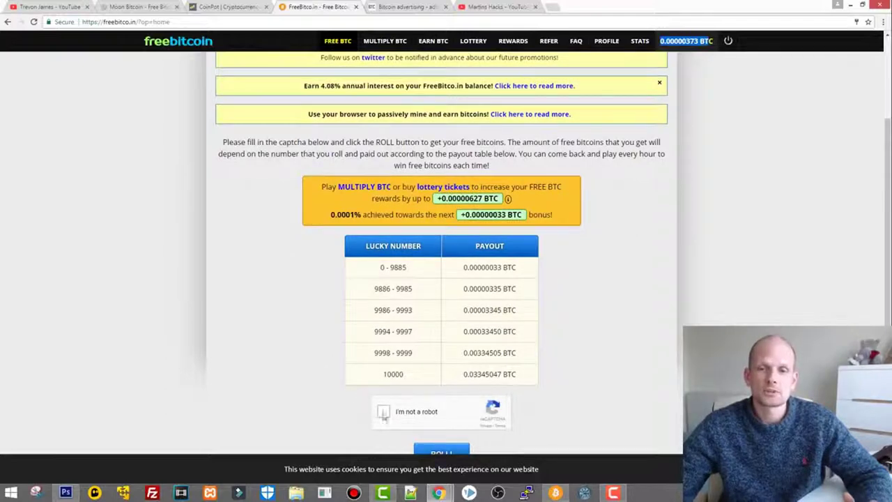
Step: Tick the reCAPTCHA and roll, winning 0.00000033 BTC with number 06229
click(384, 411)
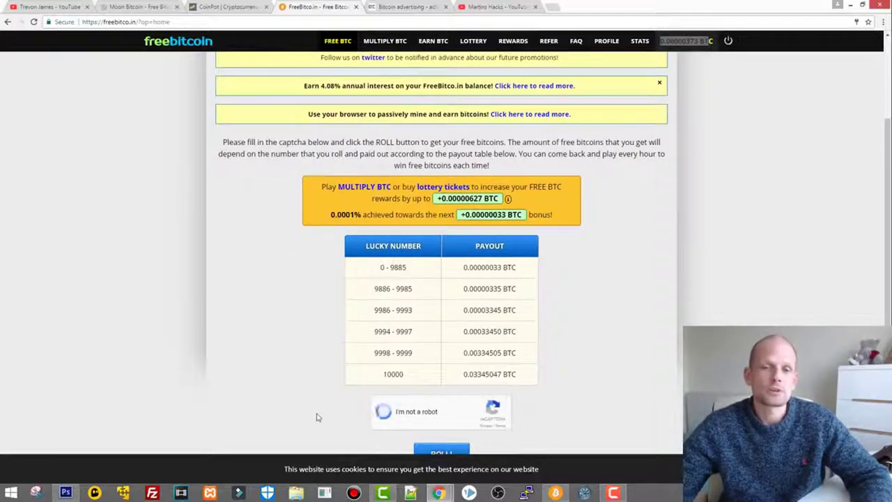
click(383, 411)
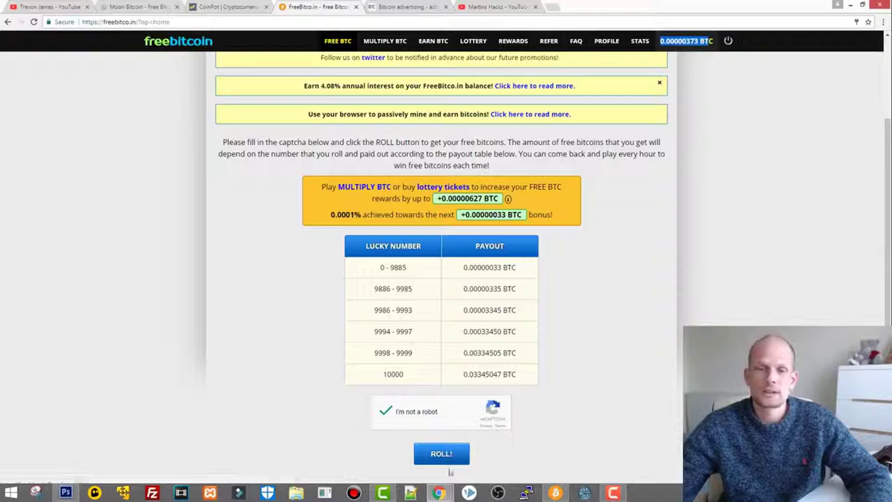
click(441, 453)
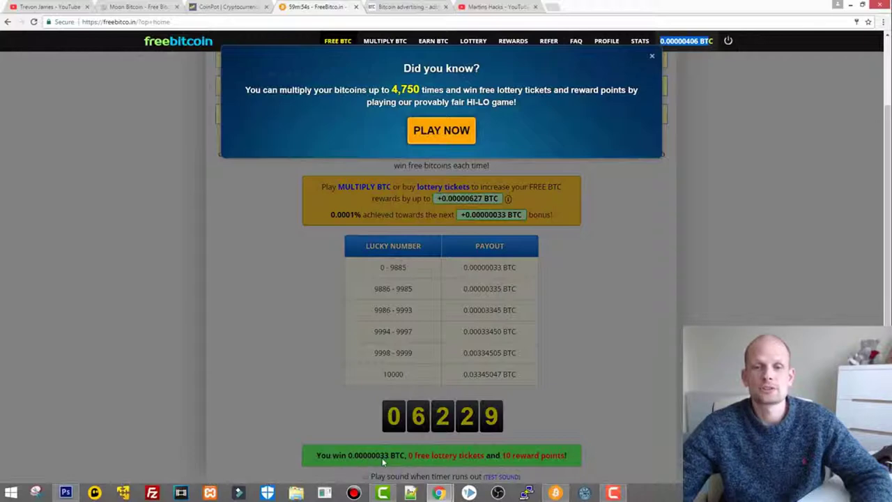
mouse_move(542, 106)
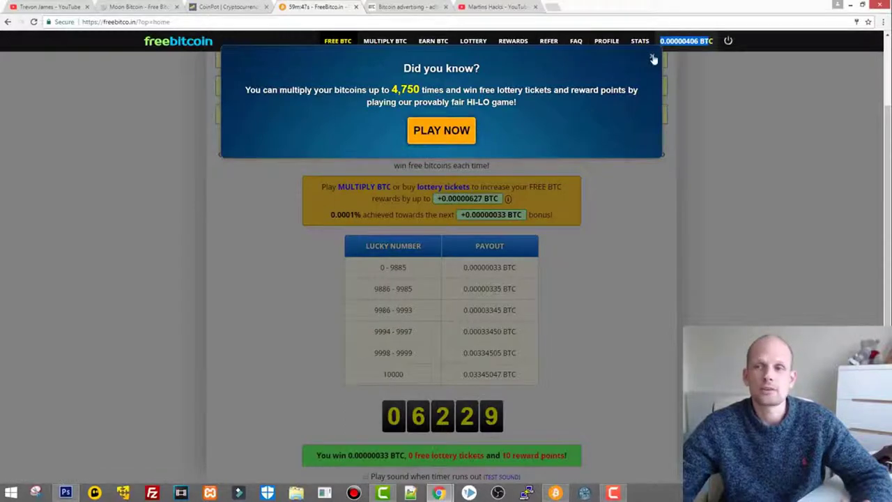
Step: Dismiss the HI-LO game promotion, check the roll timer, and move to adBTC
click(653, 58)
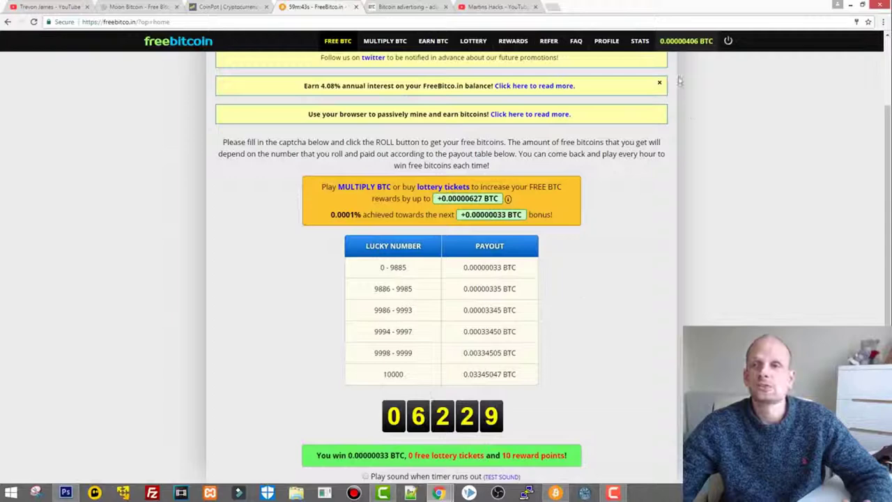
scroll(down, 3)
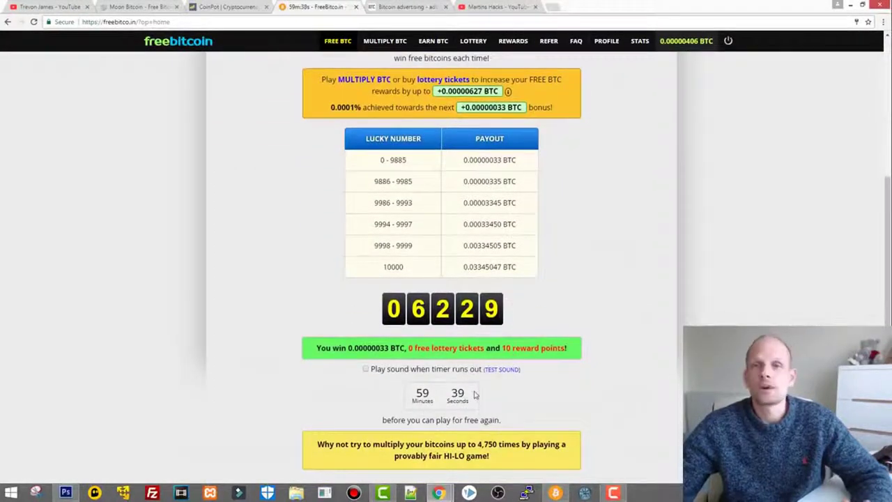
scroll(up, 3)
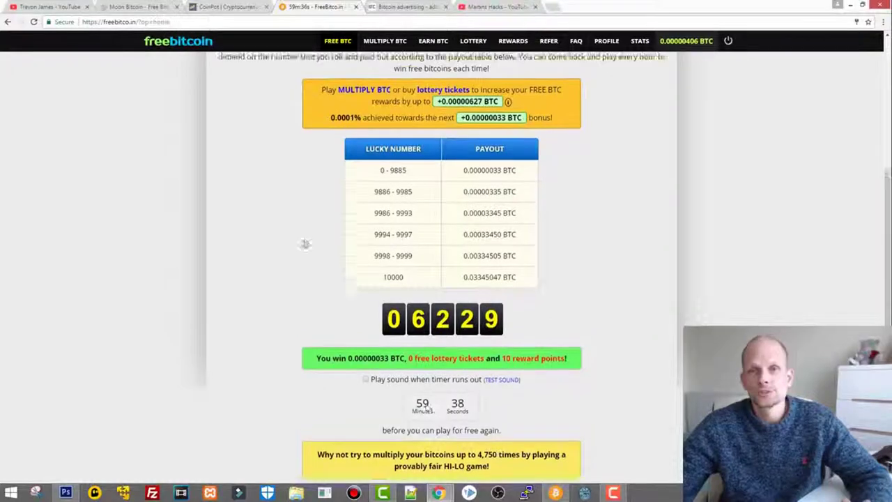
scroll(up, 3)
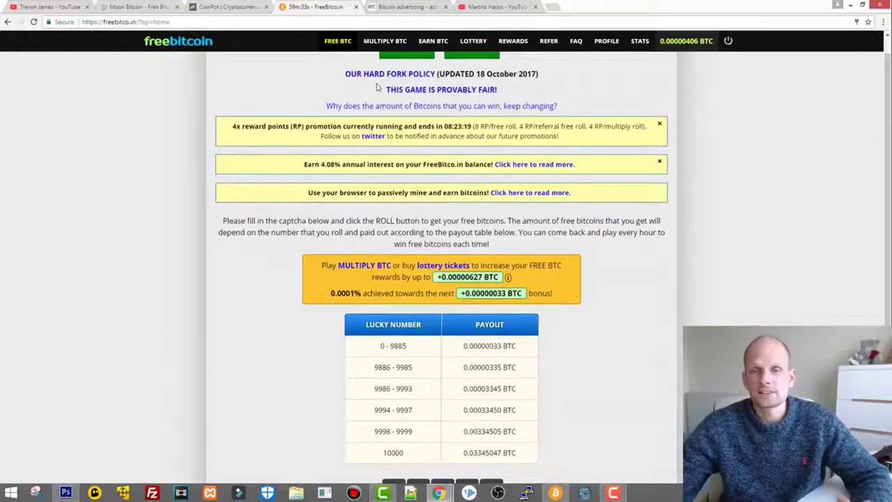
click(408, 6)
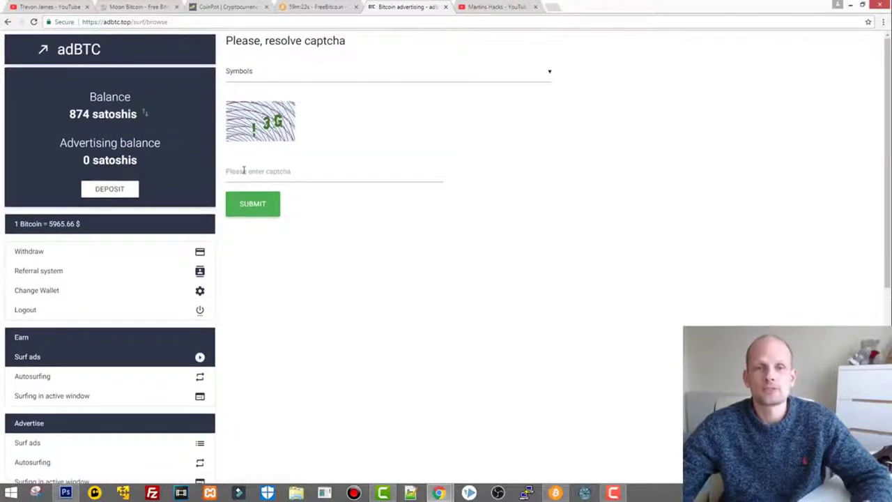
Step: Enter the adBTC captcha code '!3g' and submit it
click(333, 171)
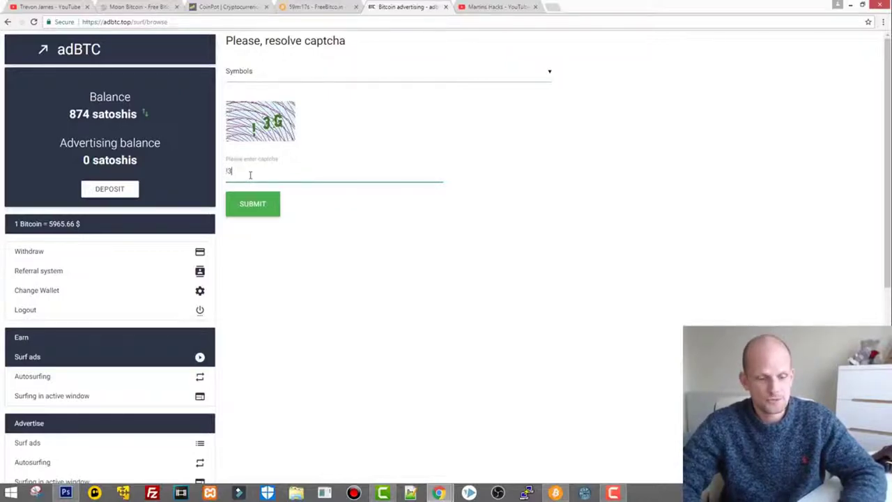
text(!3g)
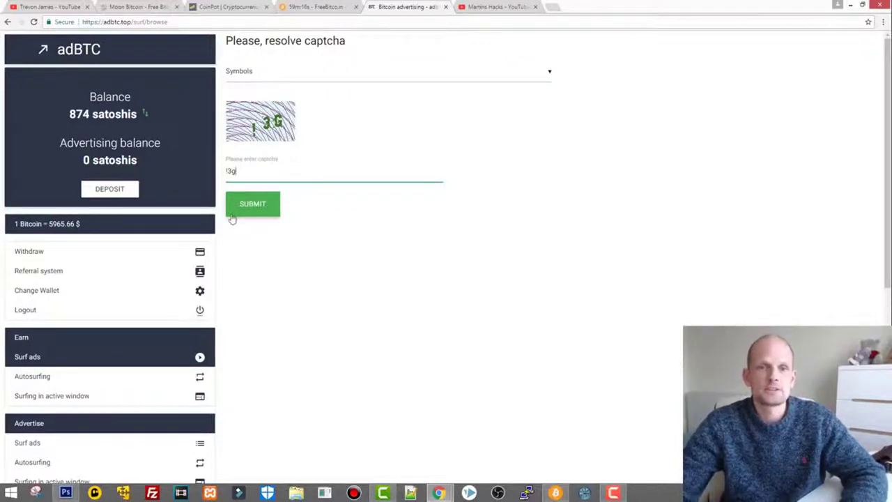
click(252, 203)
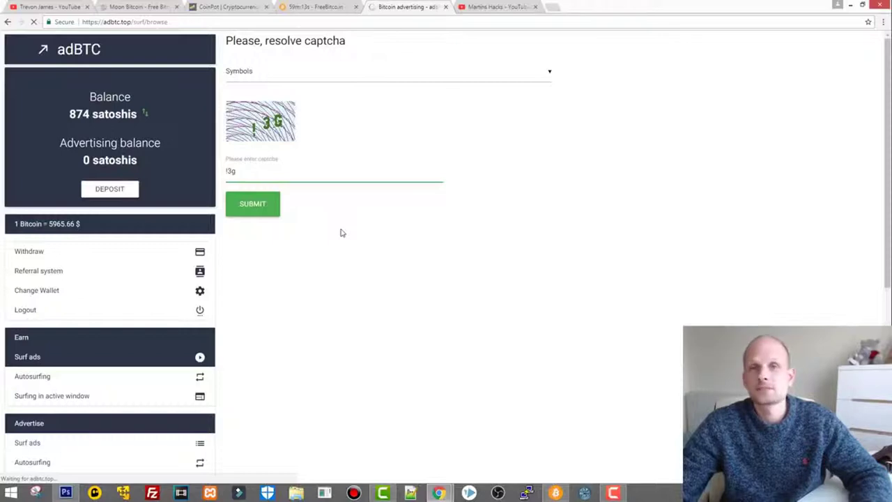
Step: View the paid ad to raise the adBTC balance to 888 satoshis, then show BitRooms
click(252, 204)
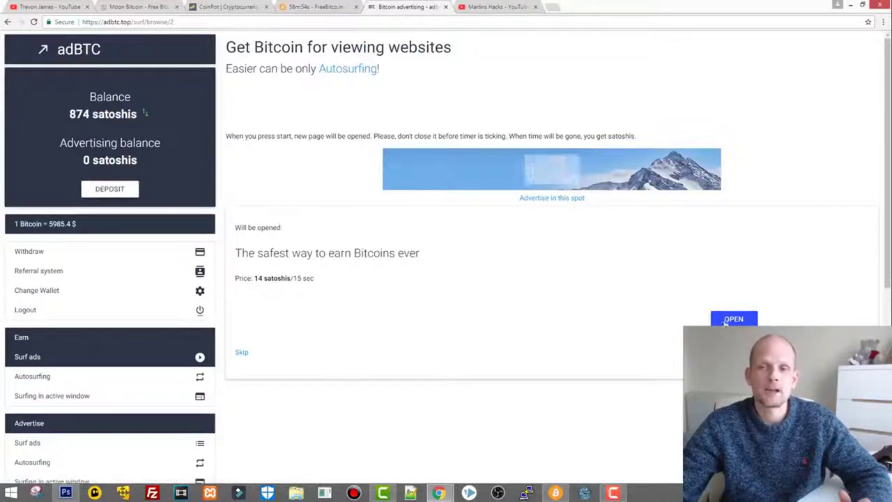
click(733, 319)
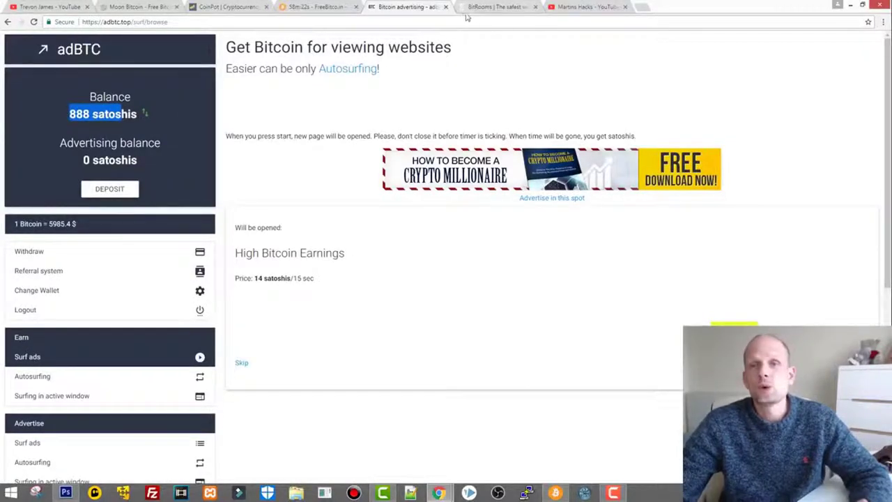
click(498, 7)
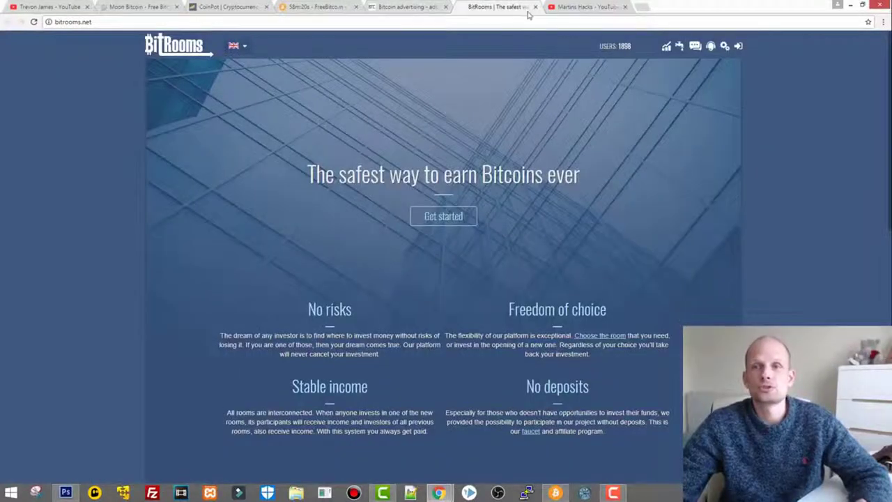